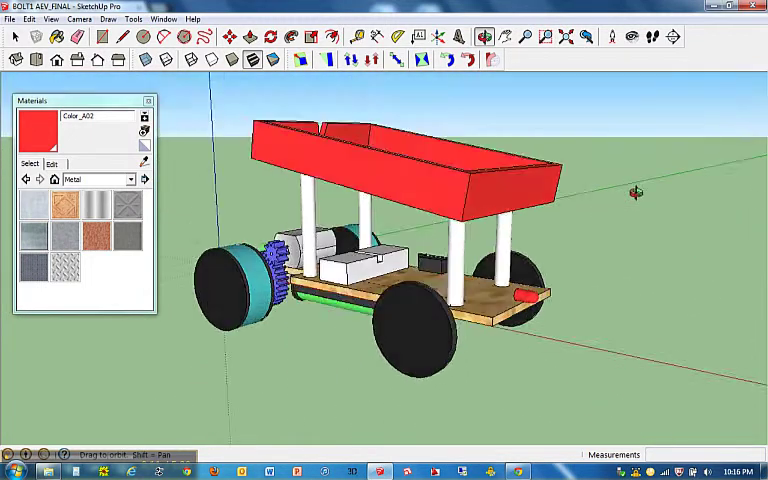
# Switch to the BOLT1 AEV chassis model without the red canopy
pyautogui.click(11, 19)
pyautogui.write('4')
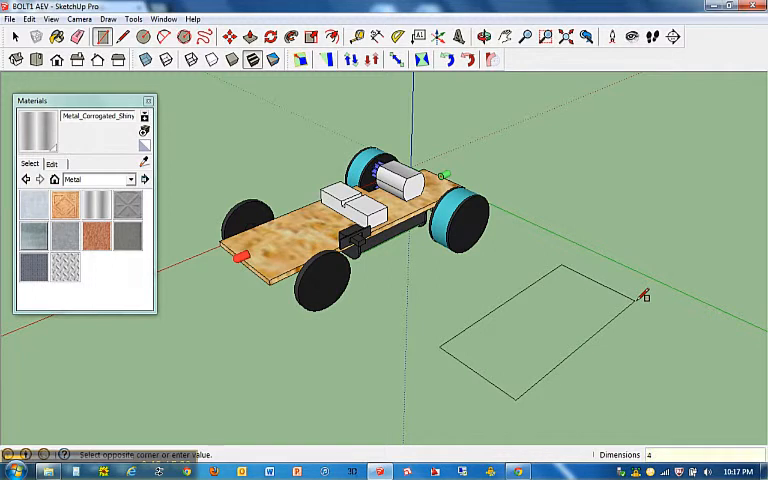
# Draw the ground rectangle beside the car, entering 3 as its dimension
pyautogui.write('3')
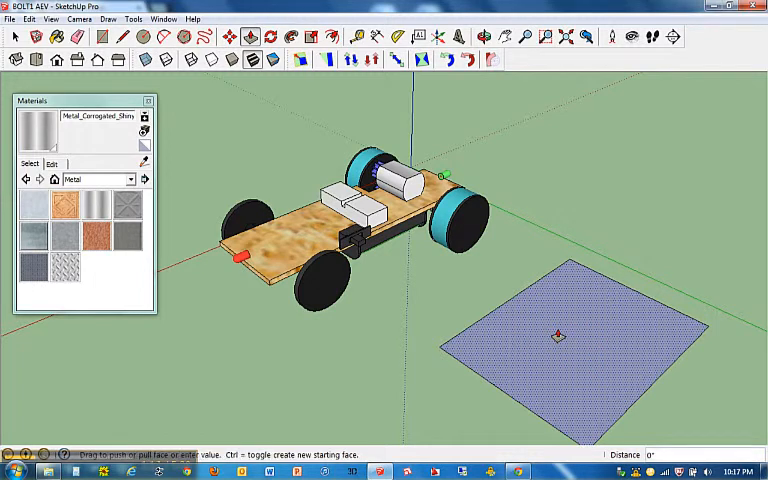
# Push/pull the rectangle face upward into a solid block
pyautogui.moveTo(560, 335); pyautogui.dragTo(565, 305)
pyautogui.write('5/8')
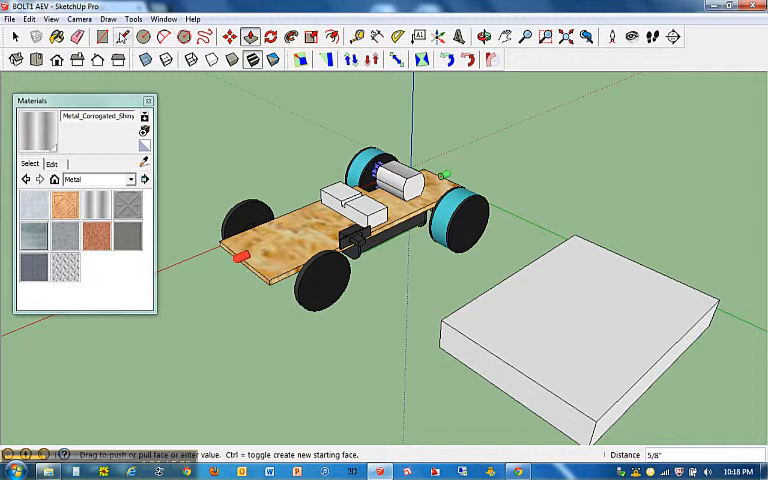
# Offset the block's top face edges 1/8" inward from the Tools menu
pyautogui.click(138, 20)
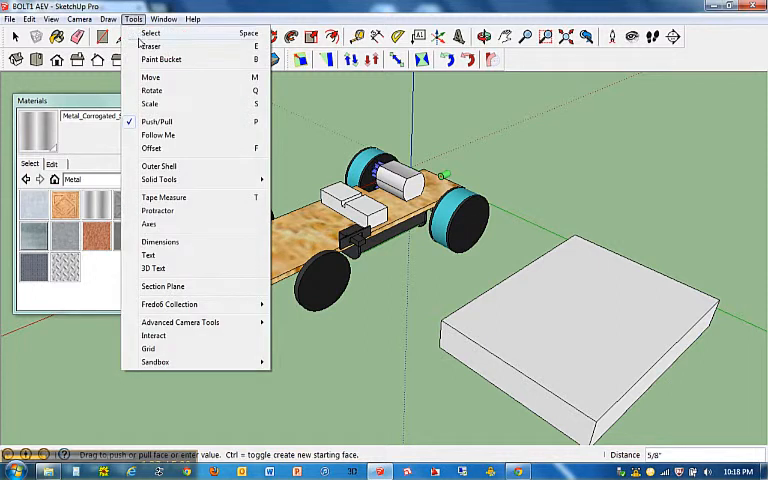
pyautogui.moveTo(151, 148)
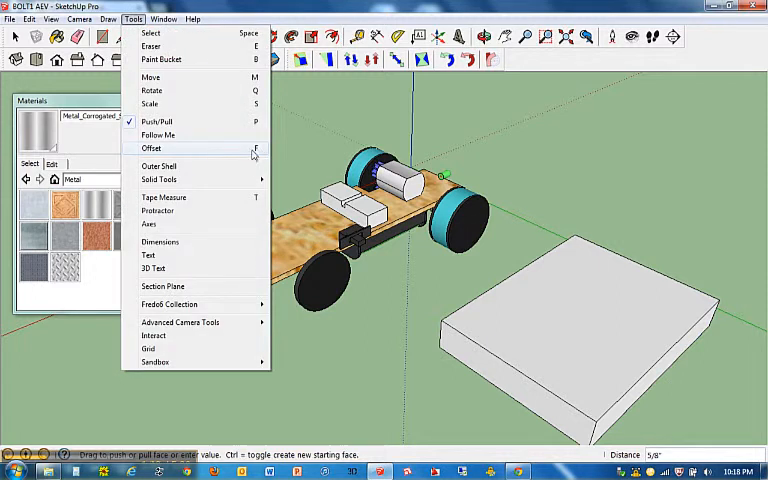
pyautogui.moveTo(256, 150)
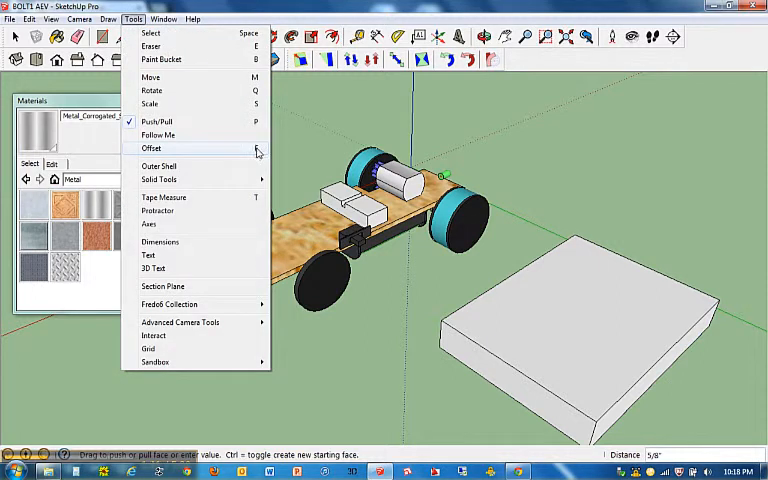
pyautogui.click(150, 148)
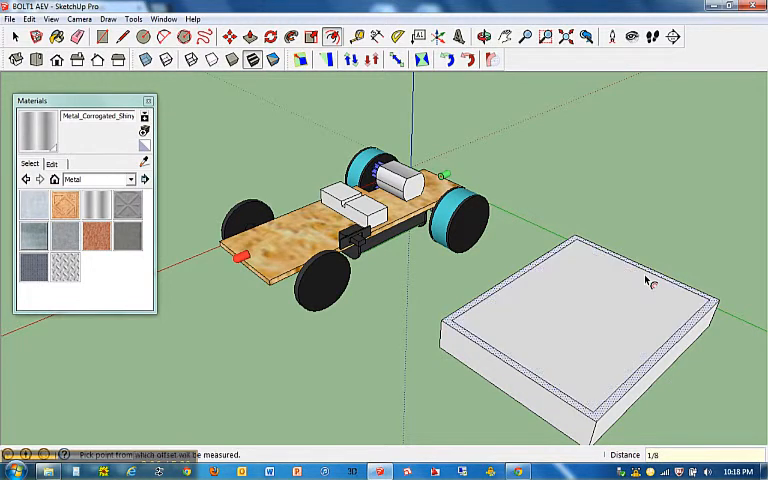
pyautogui.moveTo(615, 285)
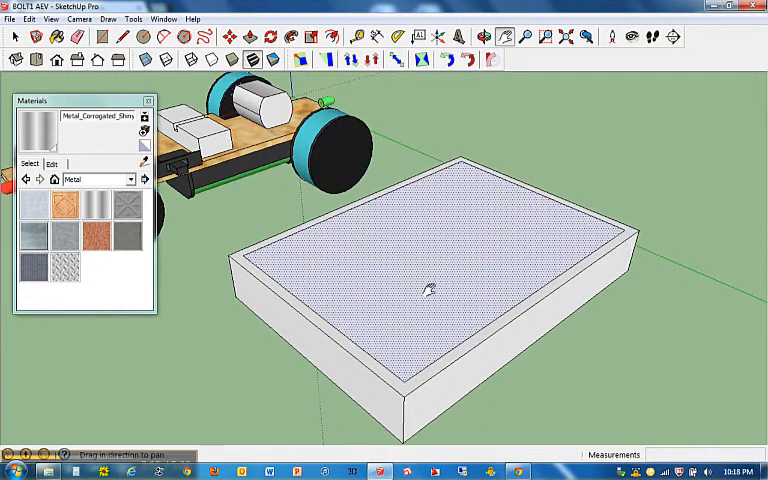
pyautogui.moveTo(490, 200)
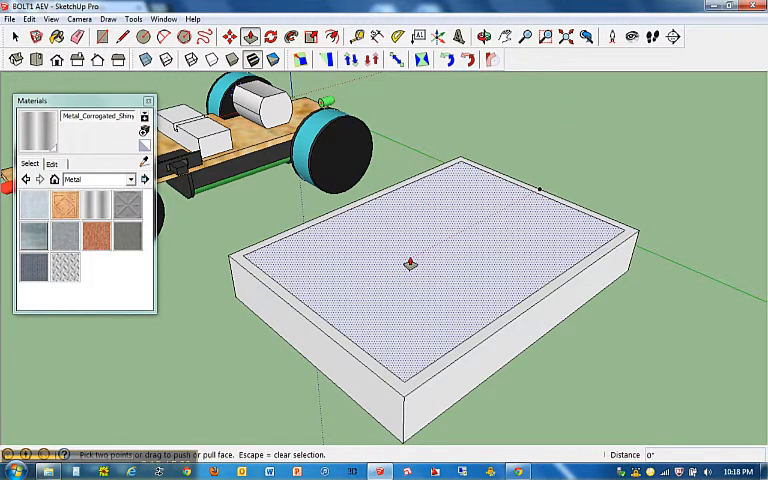
# Push the inner top face down 1/2" to hollow the box
pyautogui.moveTo(410, 265); pyautogui.dragTo(410, 290)
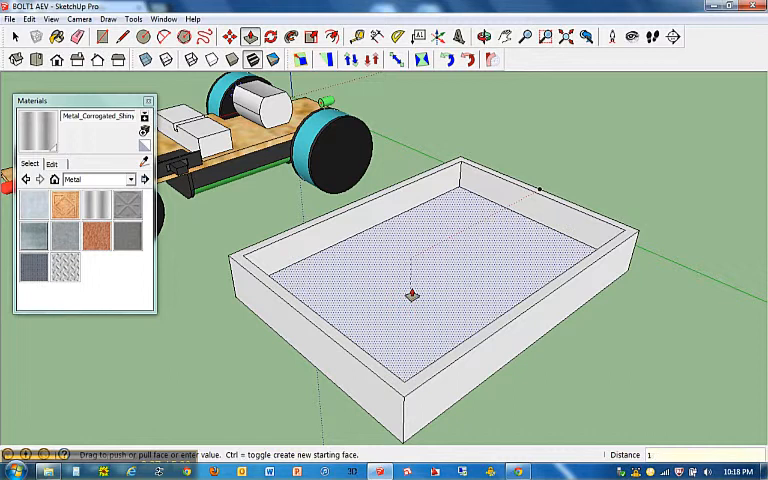
pyautogui.write('1/2')
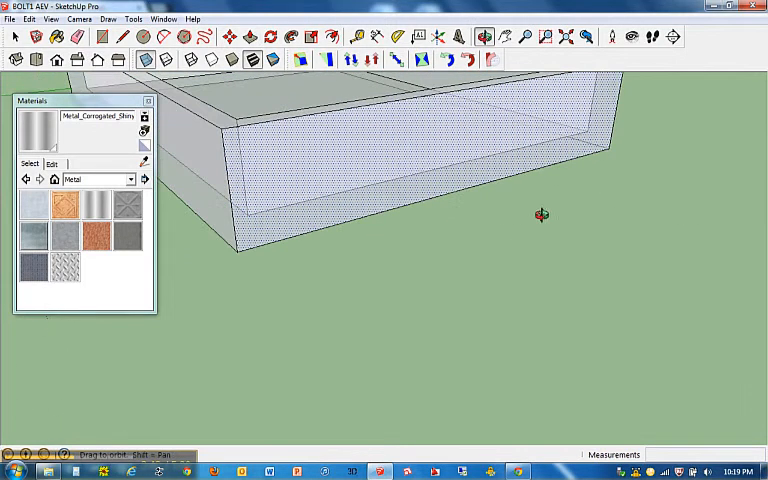
pyautogui.moveTo(540, 215); pyautogui.dragTo(374, 296)
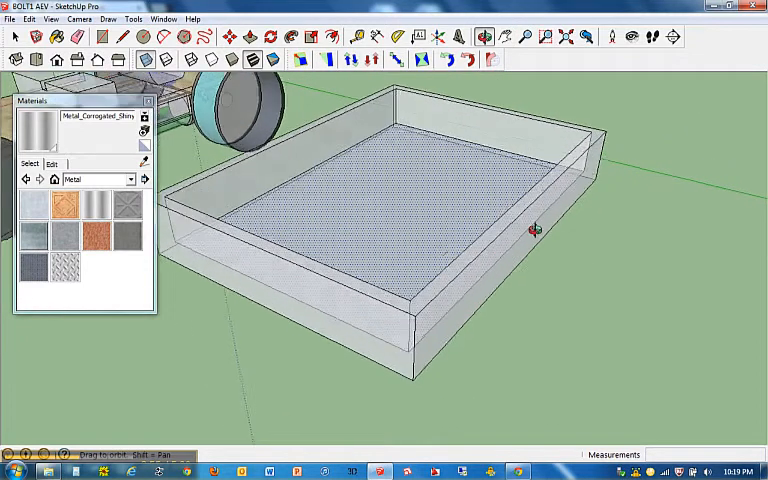
pyautogui.moveTo(535, 230); pyautogui.dragTo(585, 248)
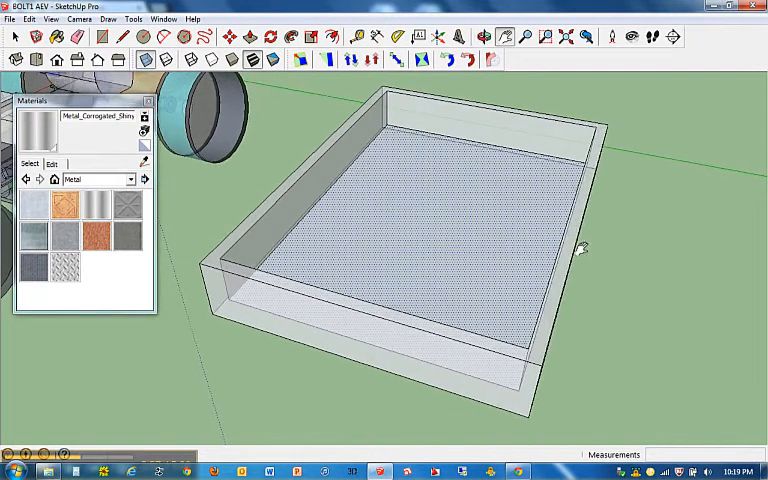
pyautogui.moveTo(140, 48)
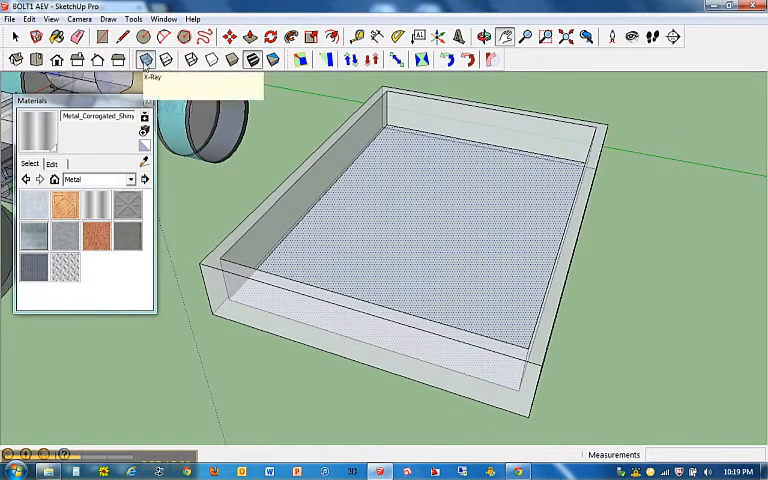
pyautogui.click(140, 55)
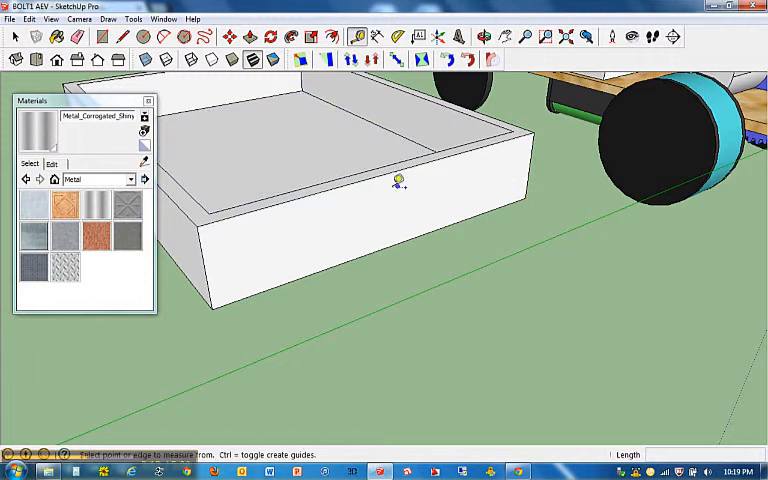
pyautogui.moveTo(387, 240)
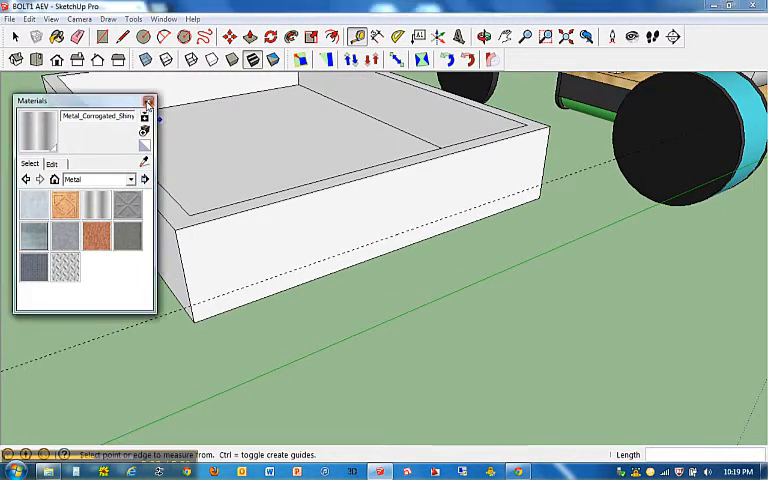
# Close the Materials panel after placing the guide line
pyautogui.click(146, 104)
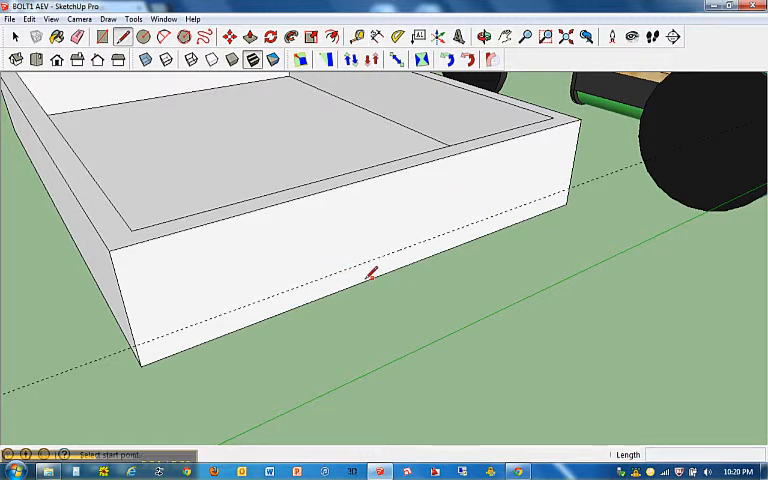
pyautogui.moveTo(402, 262)
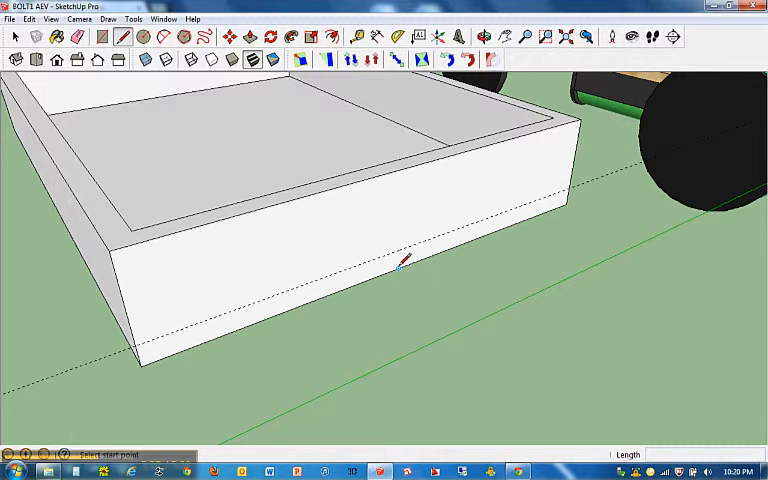
pyautogui.moveTo(409, 262)
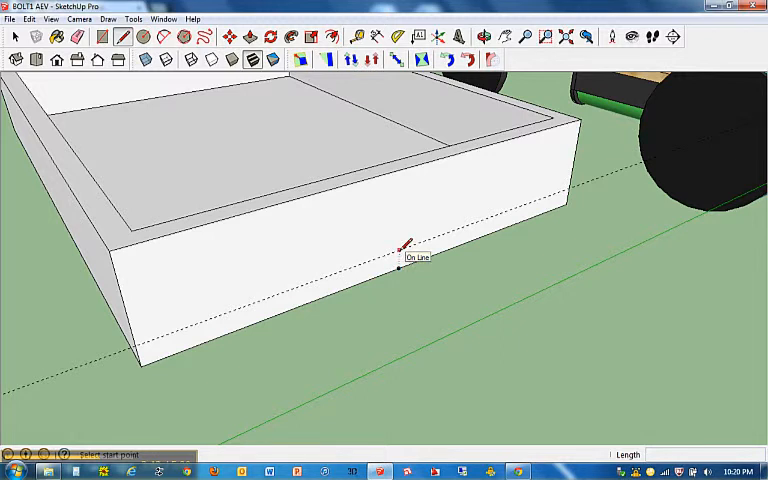
pyautogui.moveTo(408, 265)
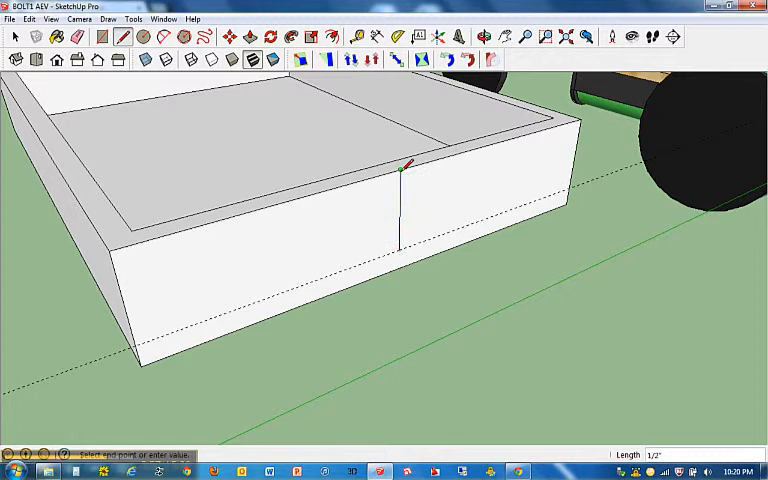
pyautogui.moveTo(443, 180)
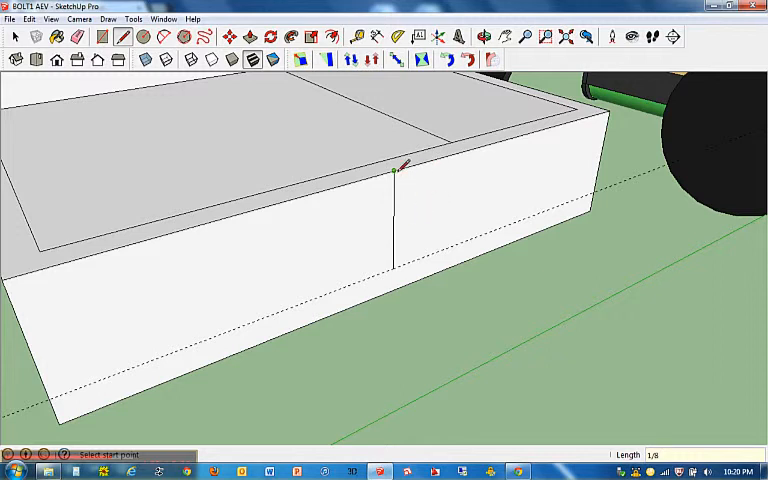
pyautogui.moveTo(412, 165)
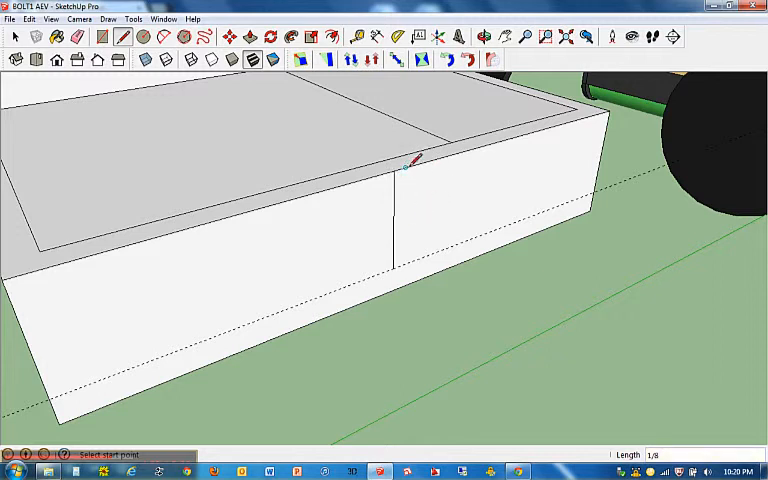
pyautogui.moveTo(417, 162)
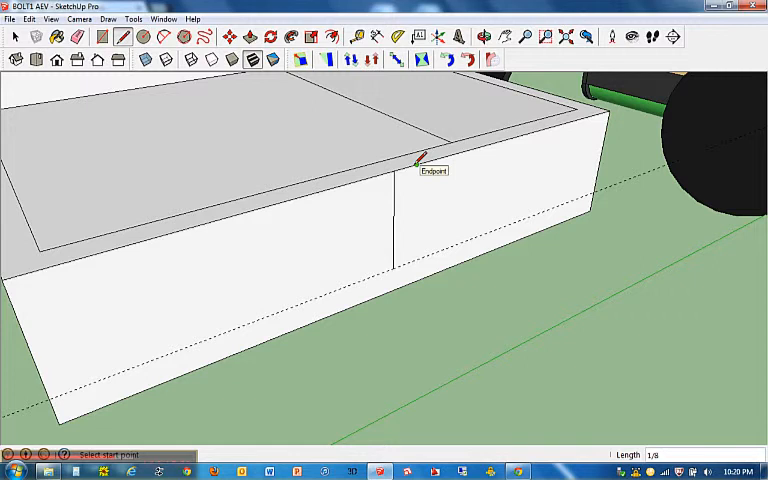
# Start the second line of the V from the top edge
pyautogui.click(418, 164)
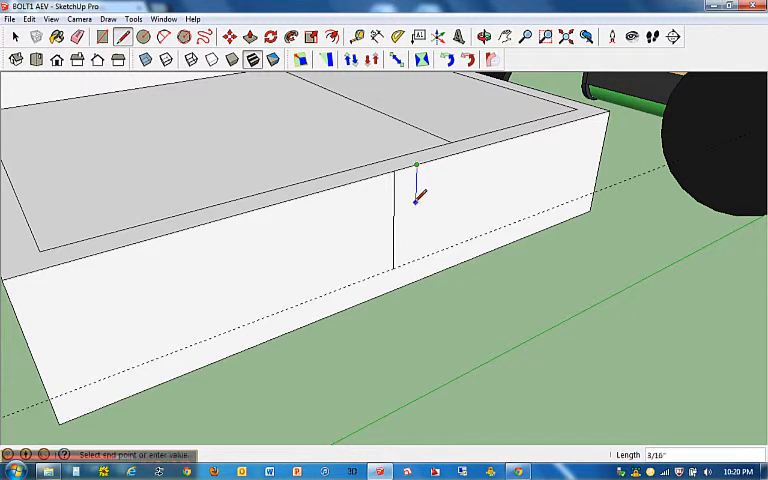
pyautogui.moveTo(390, 258)
pyautogui.write('1/8')
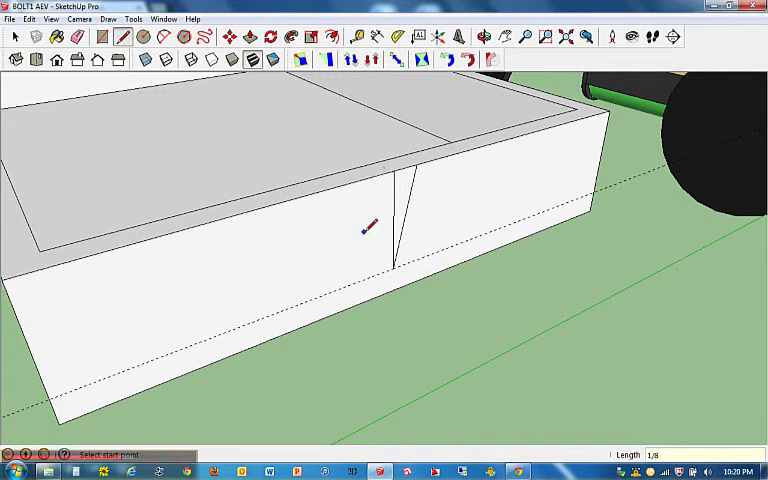
pyautogui.moveTo(391, 168)
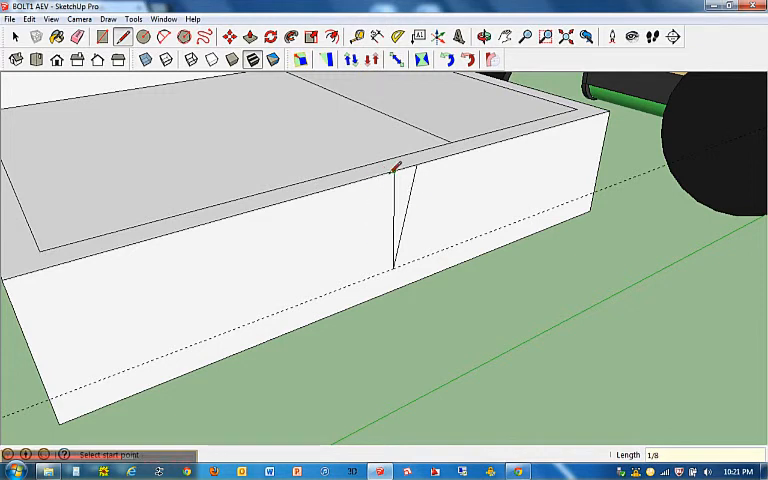
pyautogui.moveTo(382, 170)
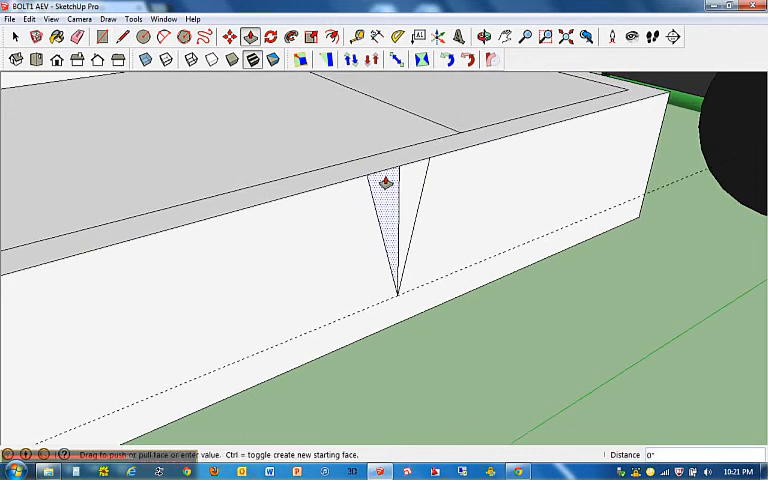
# Push the V face inward to form the notch
pyautogui.moveTo(386, 182); pyautogui.dragTo(415, 170)
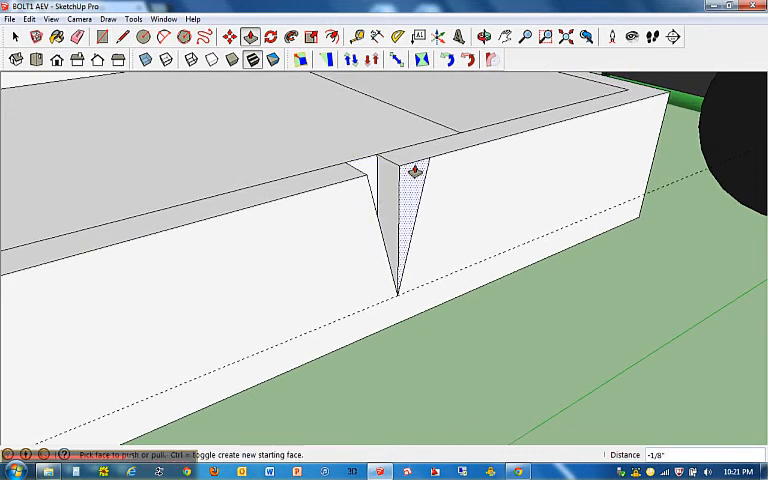